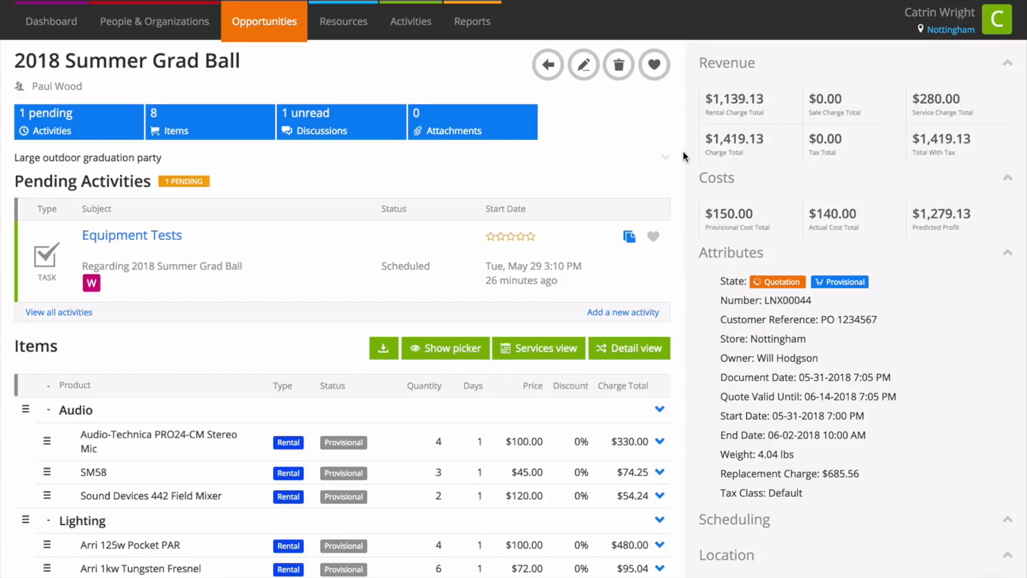
Apply a $1,400.00 deal price to the whole opportunity, replacing the $1,419.13 total
scroll("down", 3)
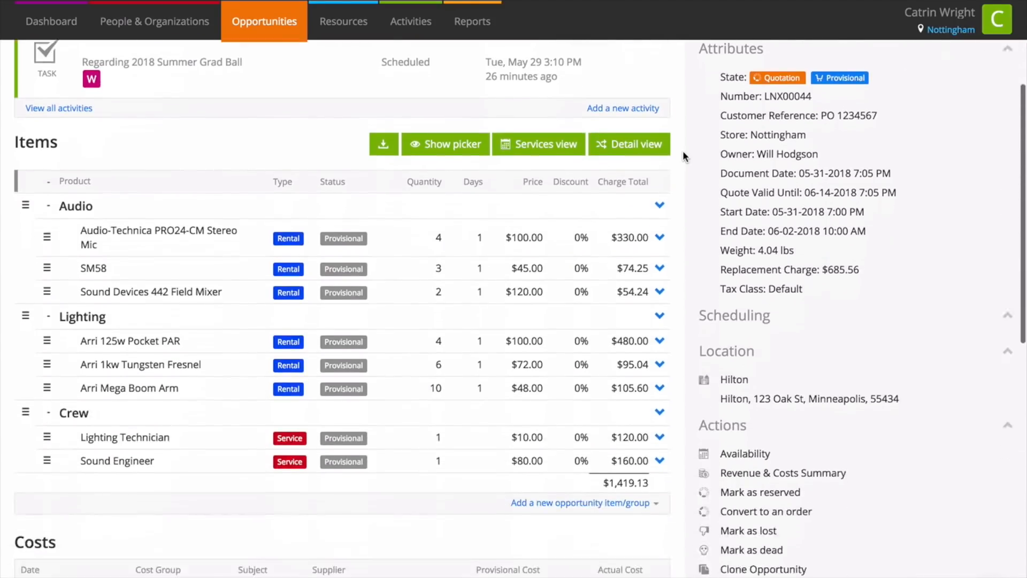
scroll("down", 3)
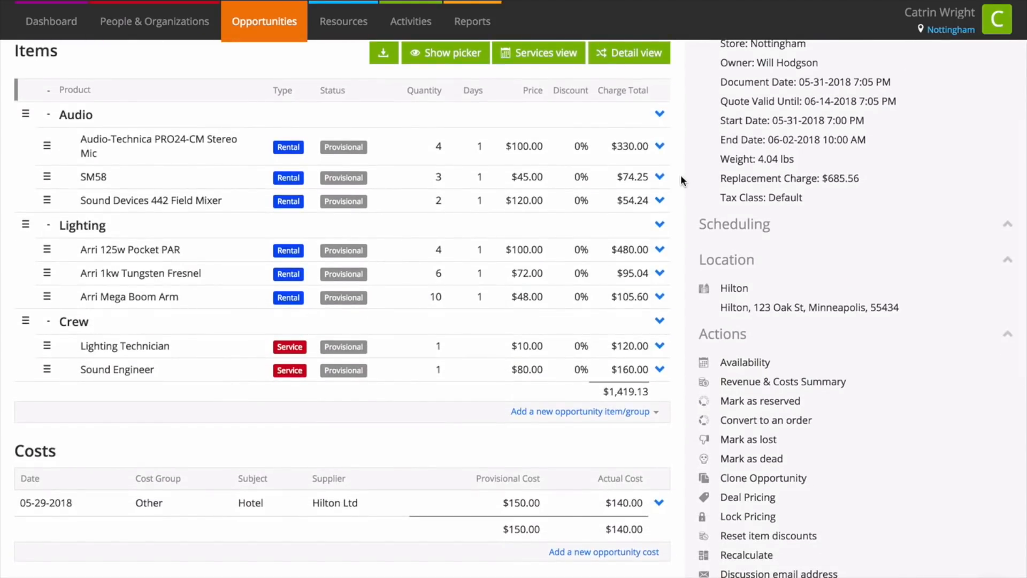
mouse_move(751, 458)
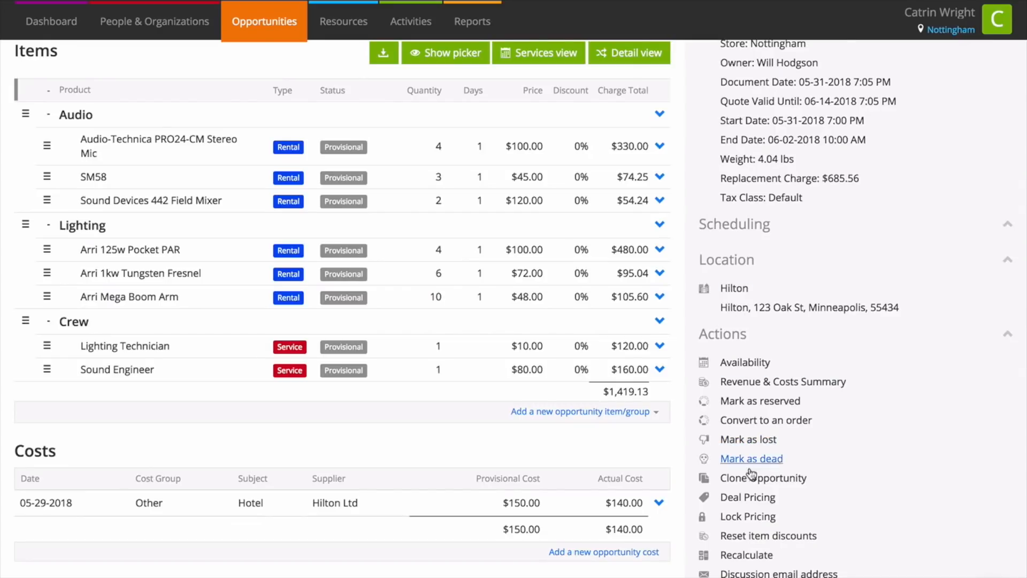
mouse_move(747, 498)
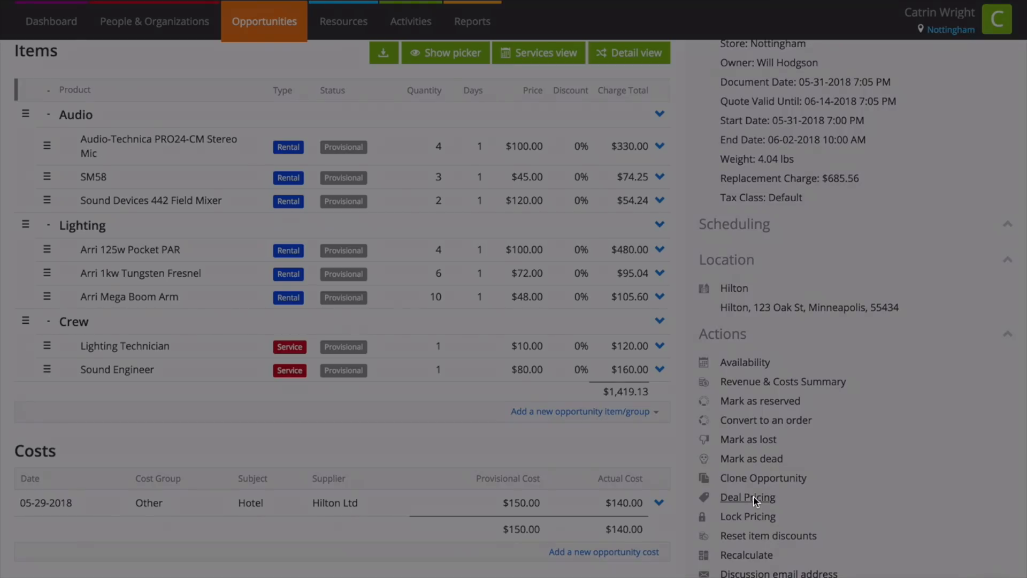
left_click(747, 497)
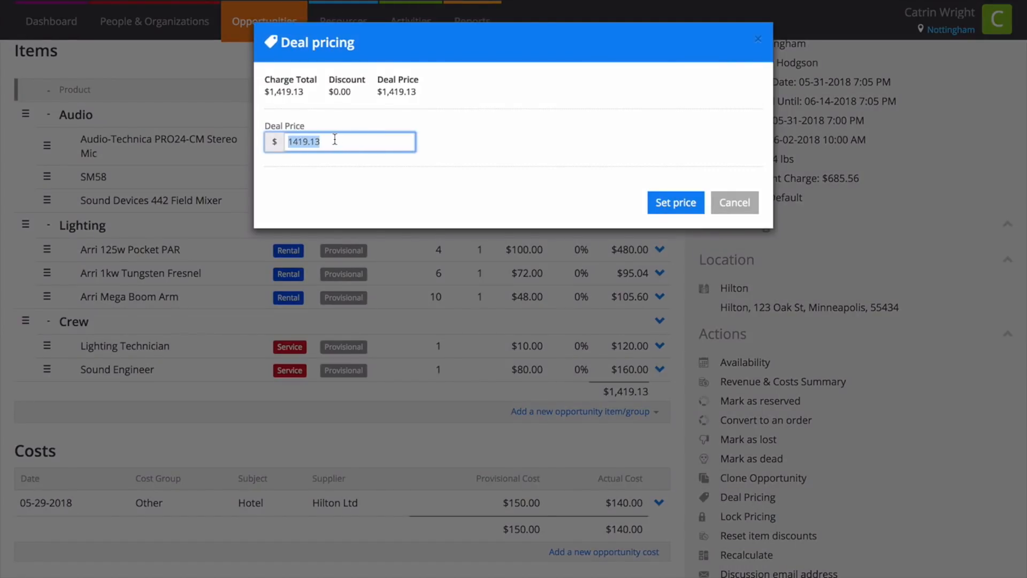
type("1400")
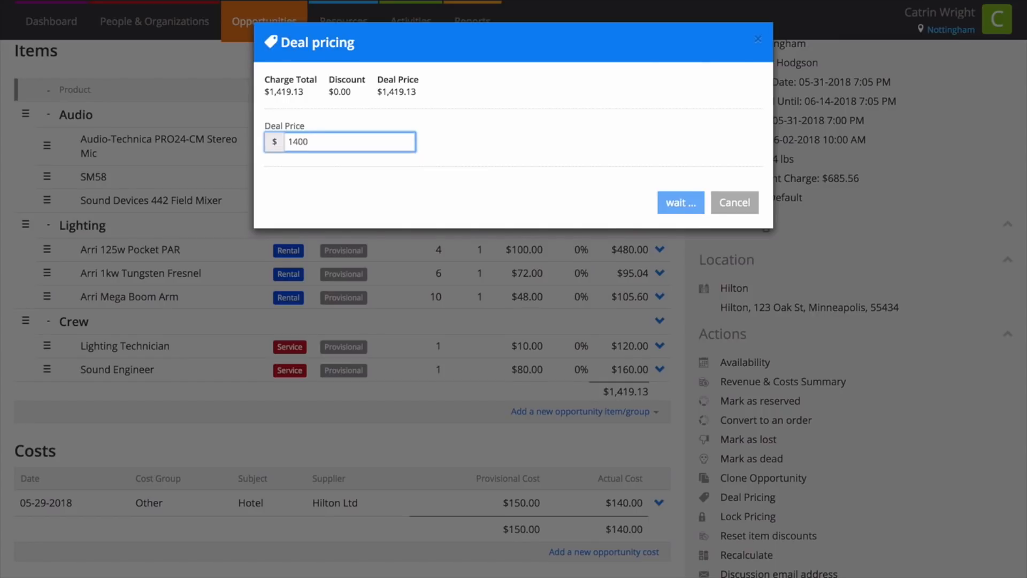
left_click(679, 202)
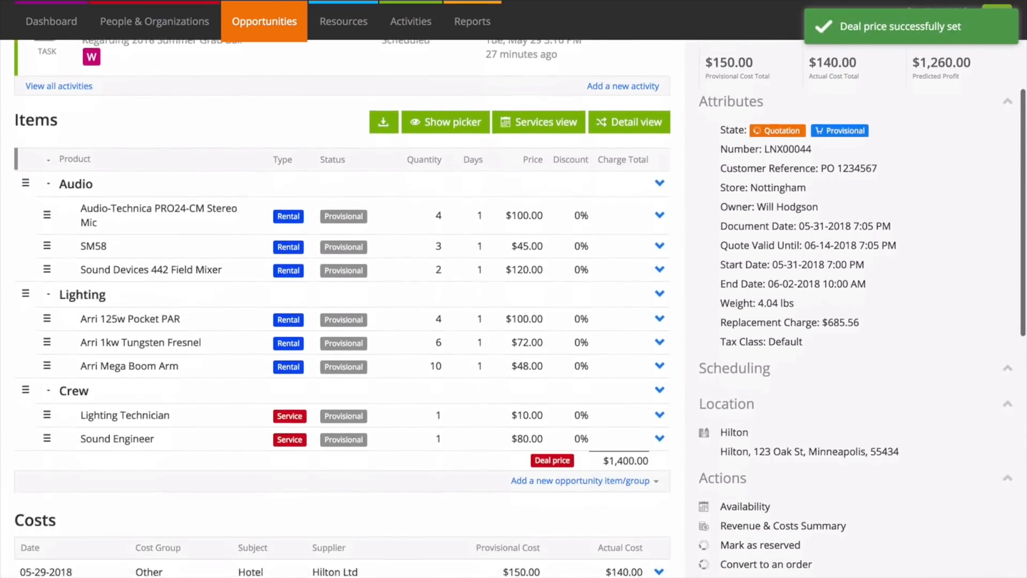
Clear the opportunity's $1,400.00 deal price, restoring the $1,419.13 charge total
scroll("down", 3)
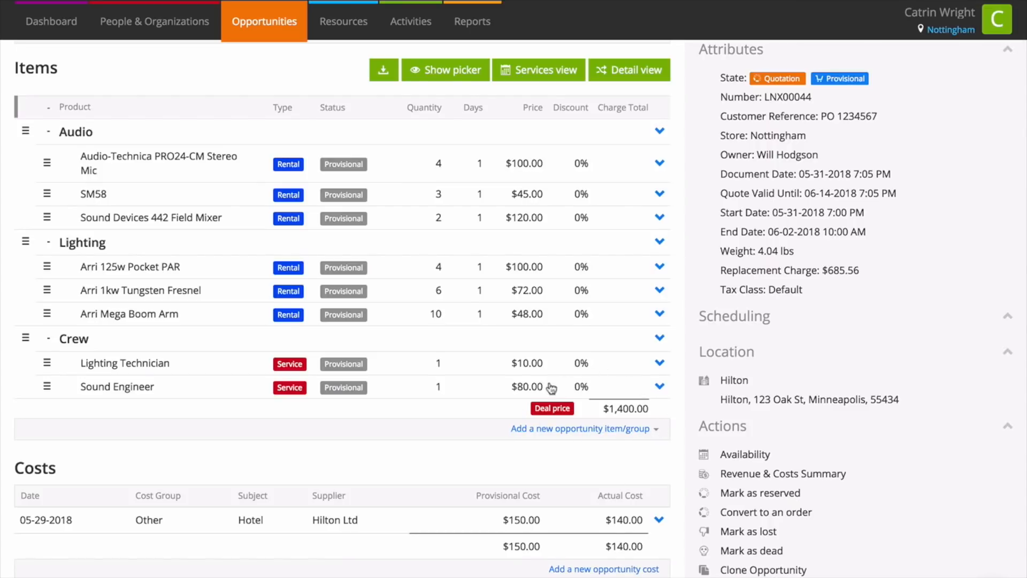
mouse_move(623, 409)
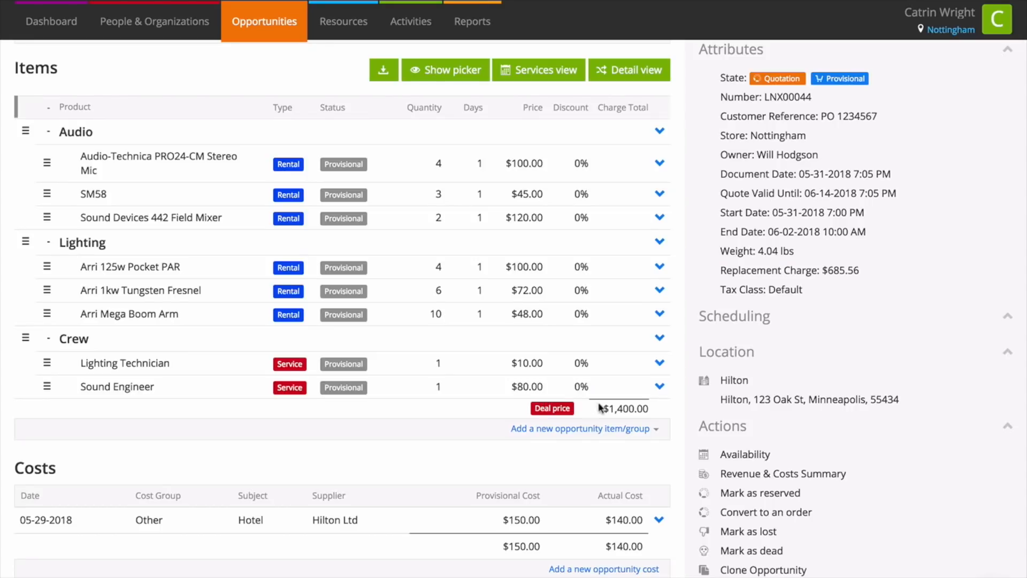
left_click(552, 408)
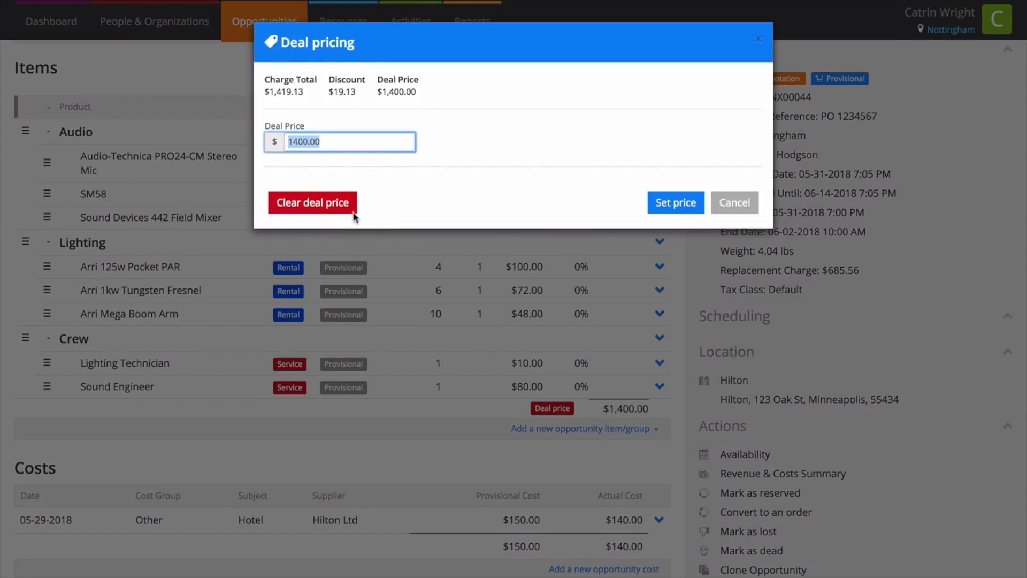
left_click(675, 202)
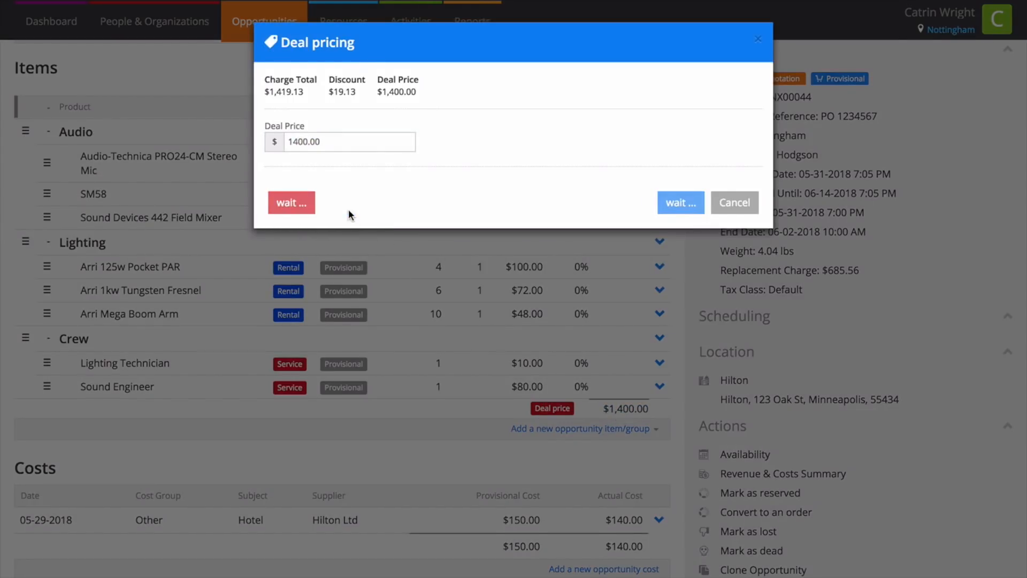
left_click(291, 202)
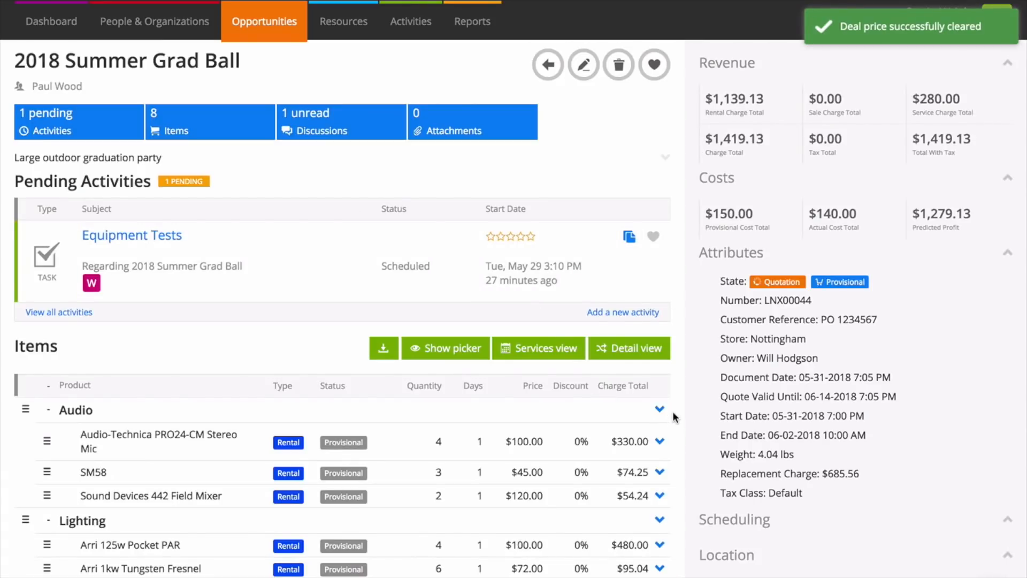
Set a $400.00 group deal price on Audio, bringing the total to $1,360.64
left_click(660, 408)
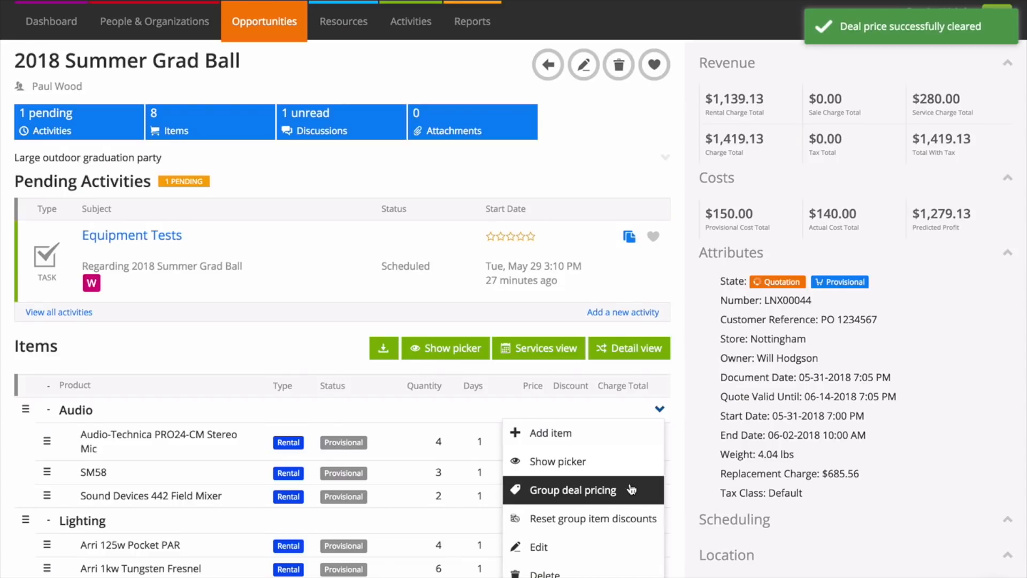
left_click(572, 489)
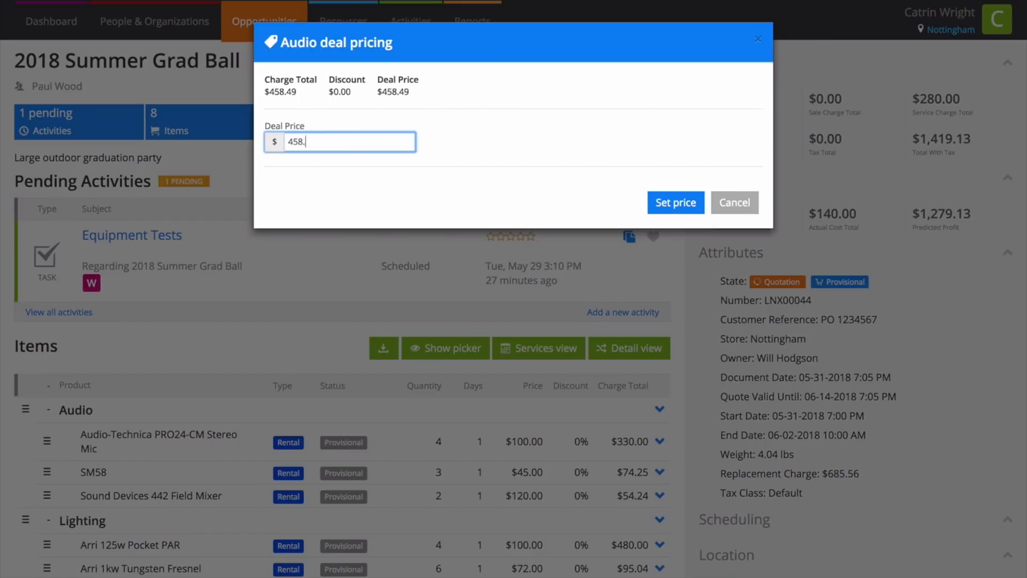
type("400")
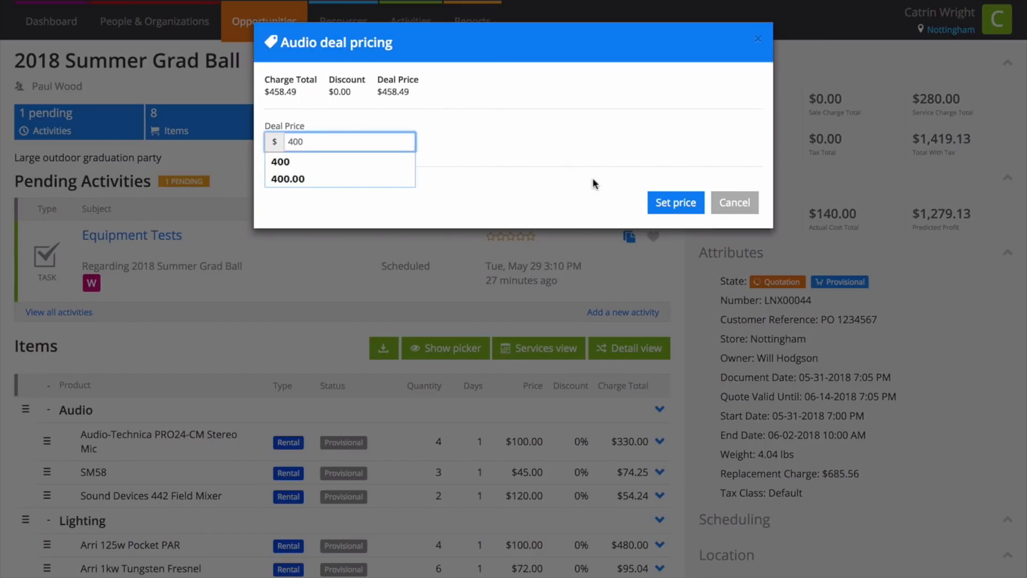
left_click(675, 203)
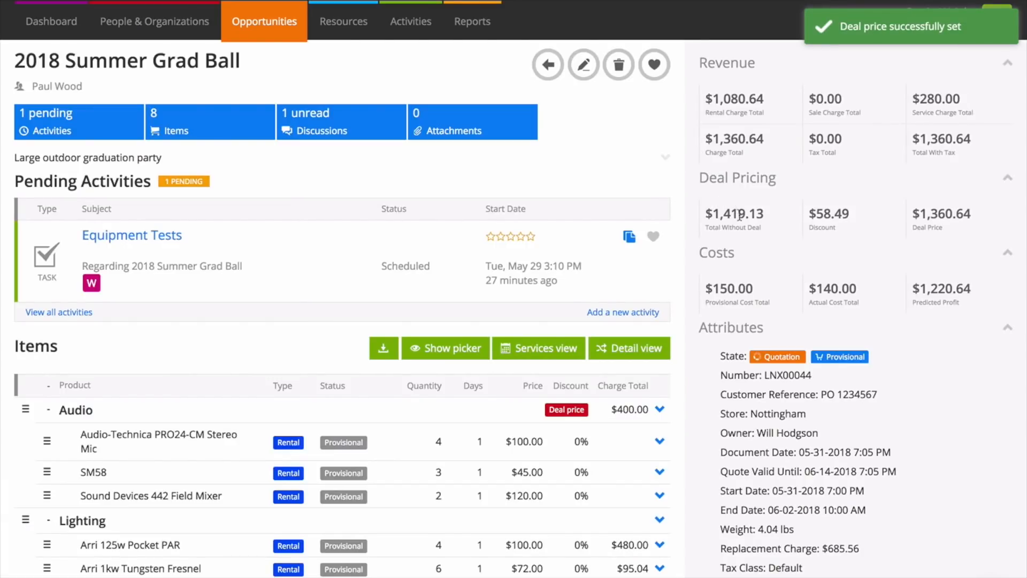
mouse_move(768, 214)
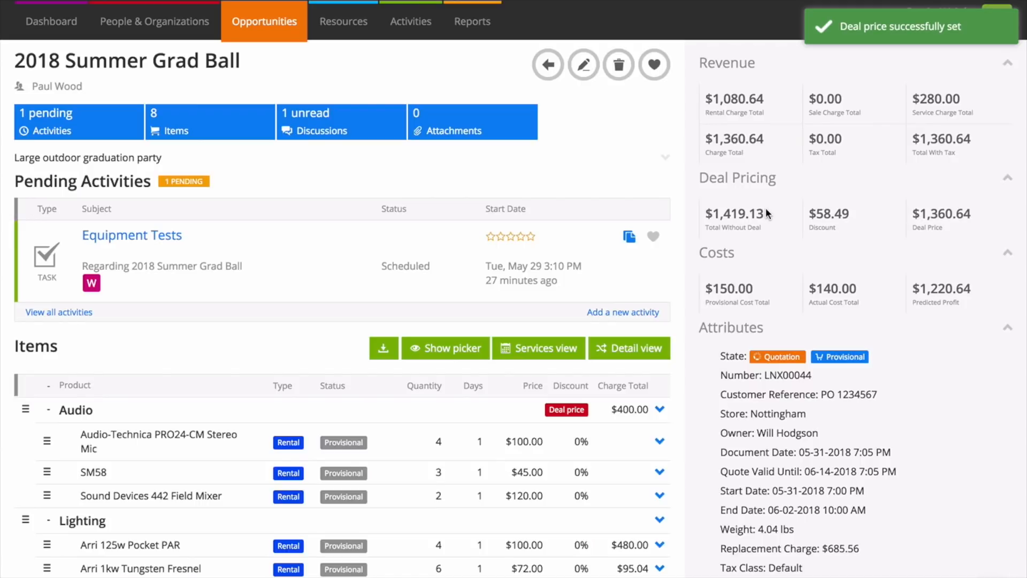
mouse_move(837, 205)
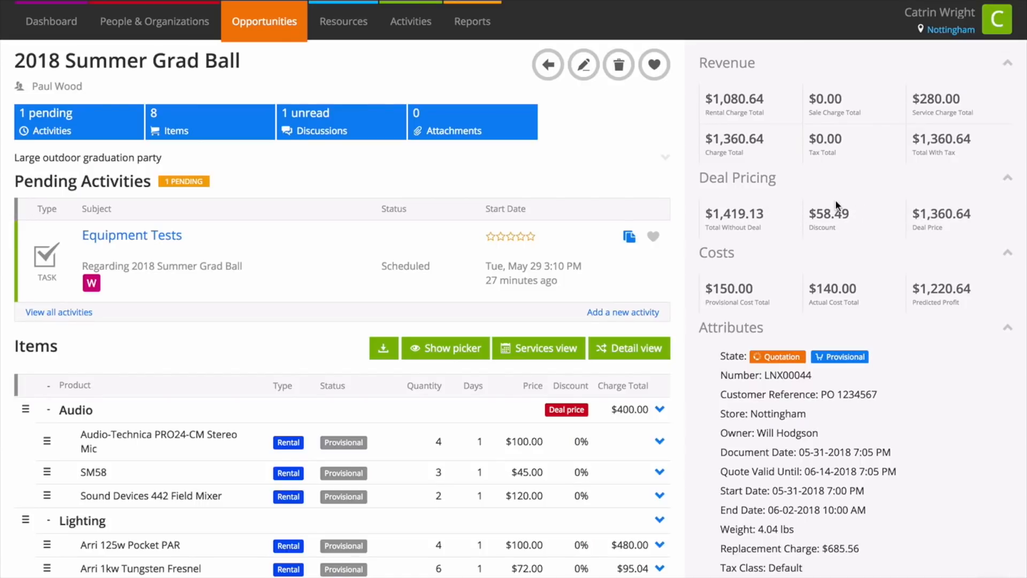
mouse_move(906, 220)
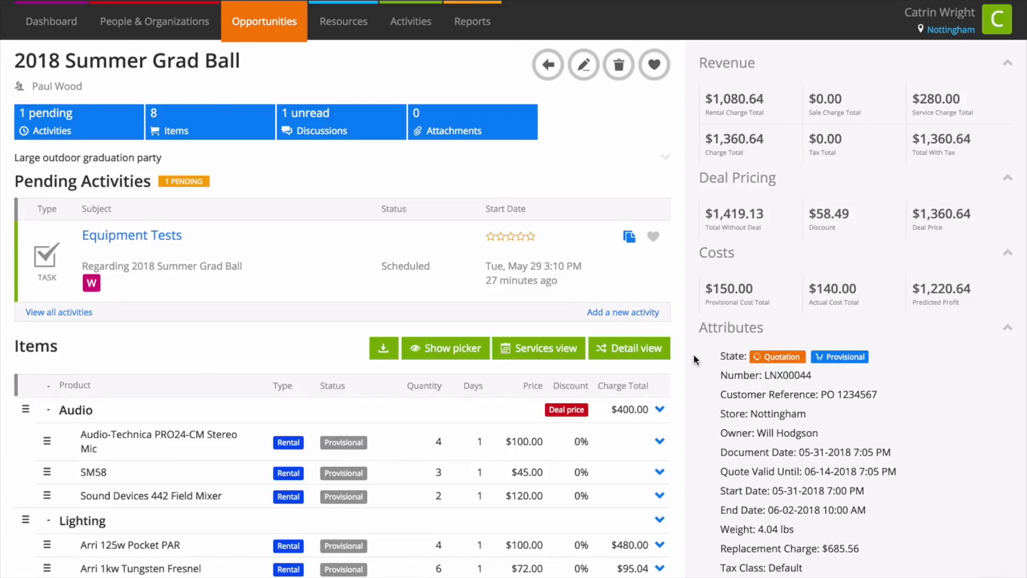
scroll("down", 3)
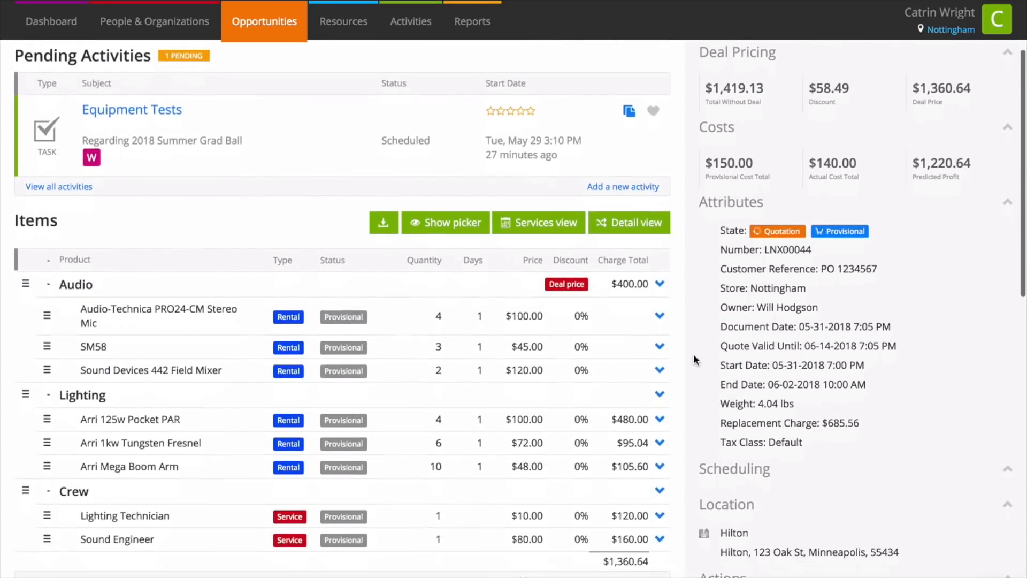